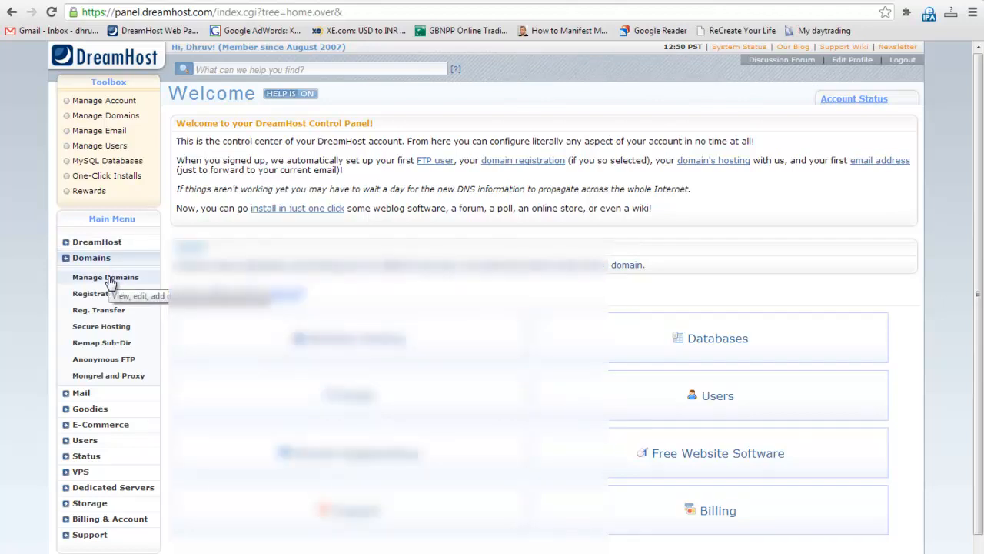
Step: Open Manage Domains and start adding a new fully hosted domain
left_click(105, 277)
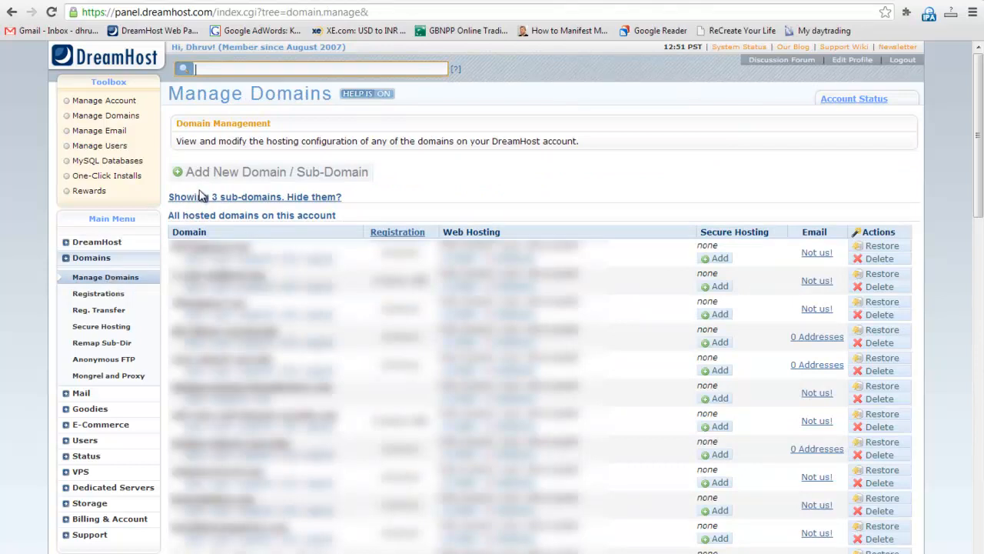
left_click(277, 172)
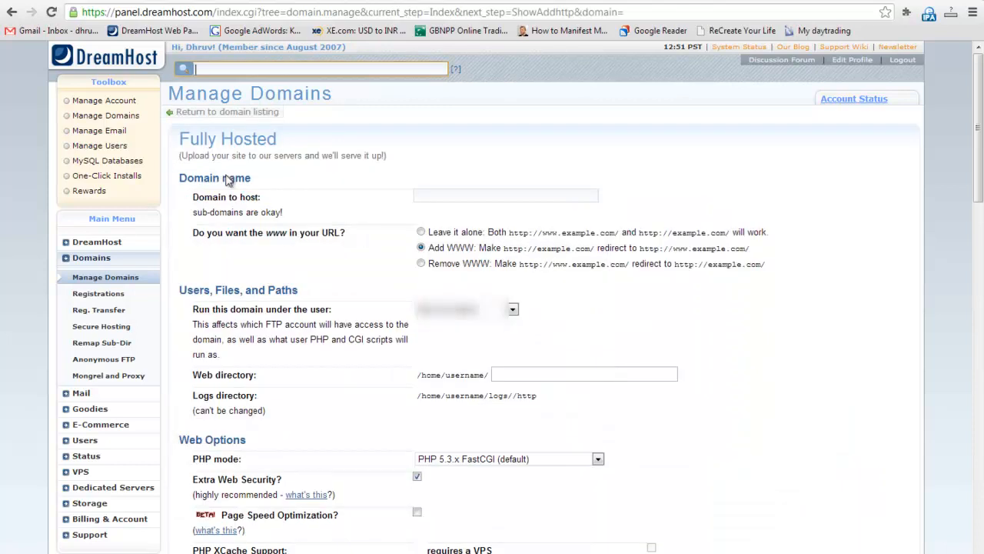
left_click(505, 195)
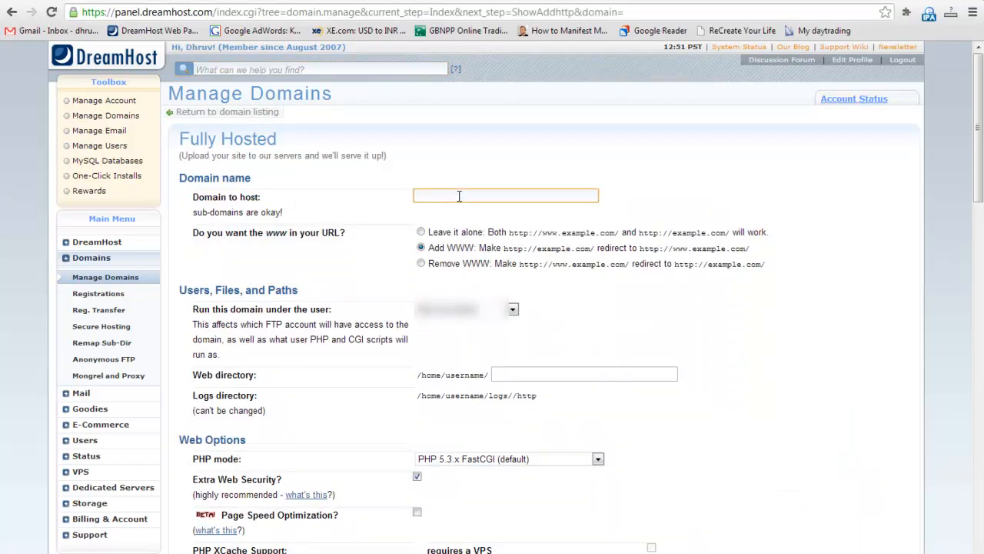
type("dreamvideotutorial.com")
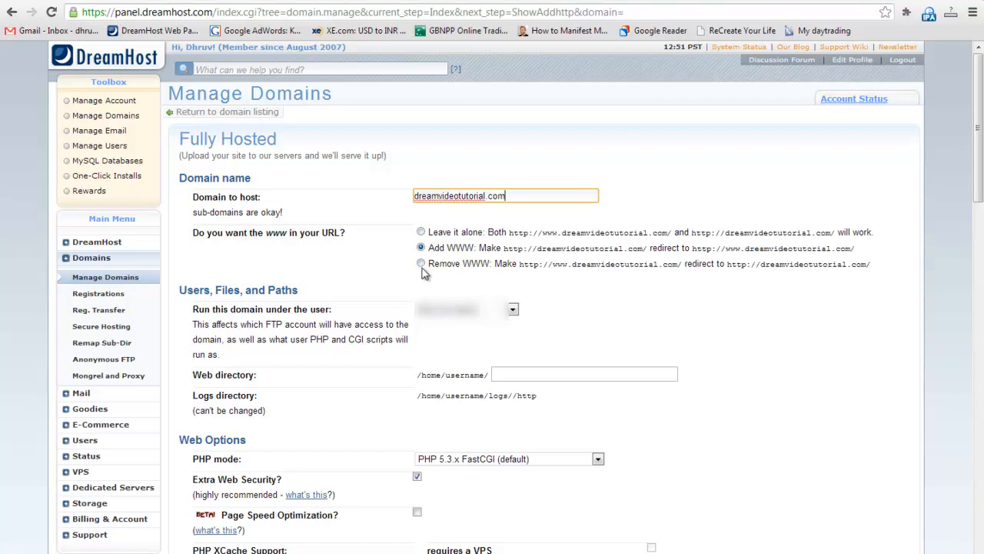
left_click(421, 264)
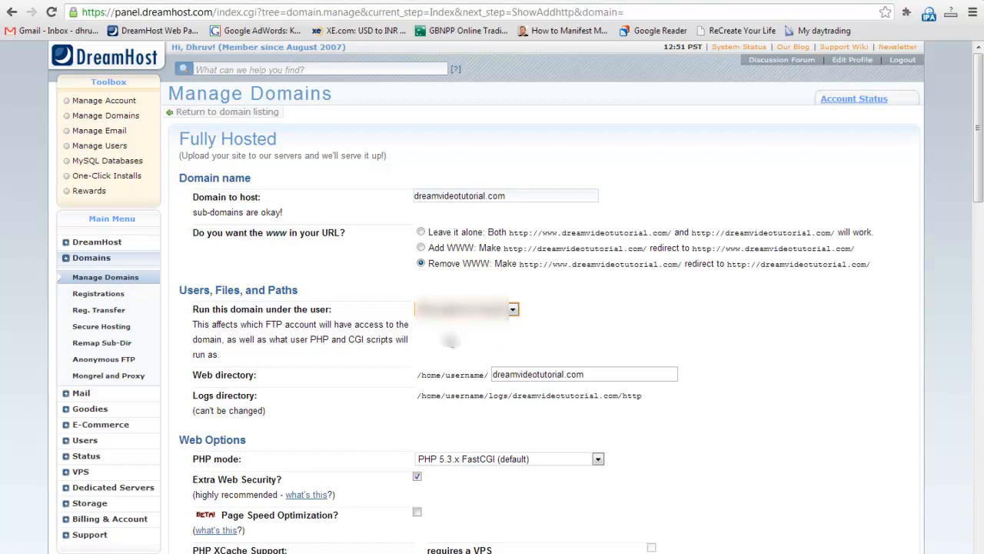
mouse_move(421, 348)
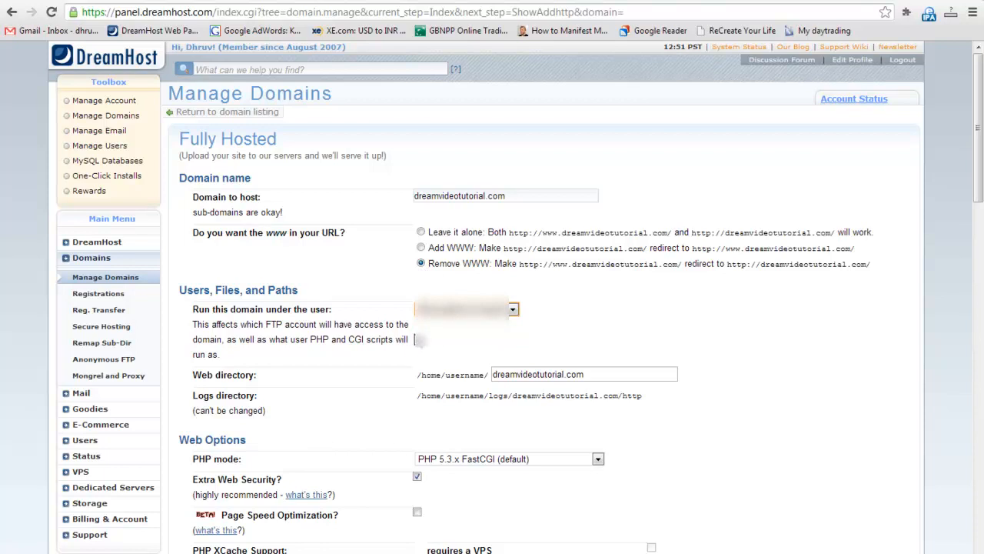
scroll("down", 3)
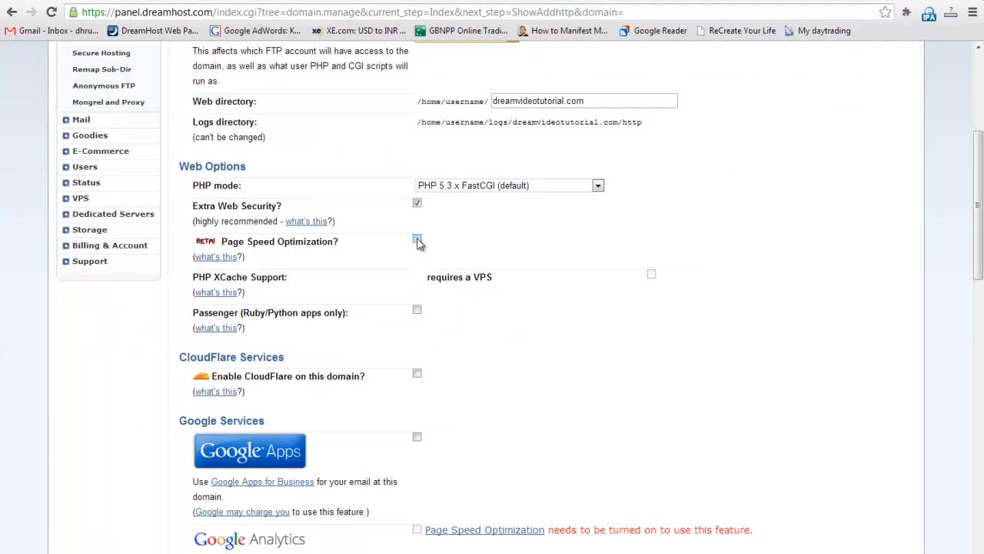
left_click(417, 238)
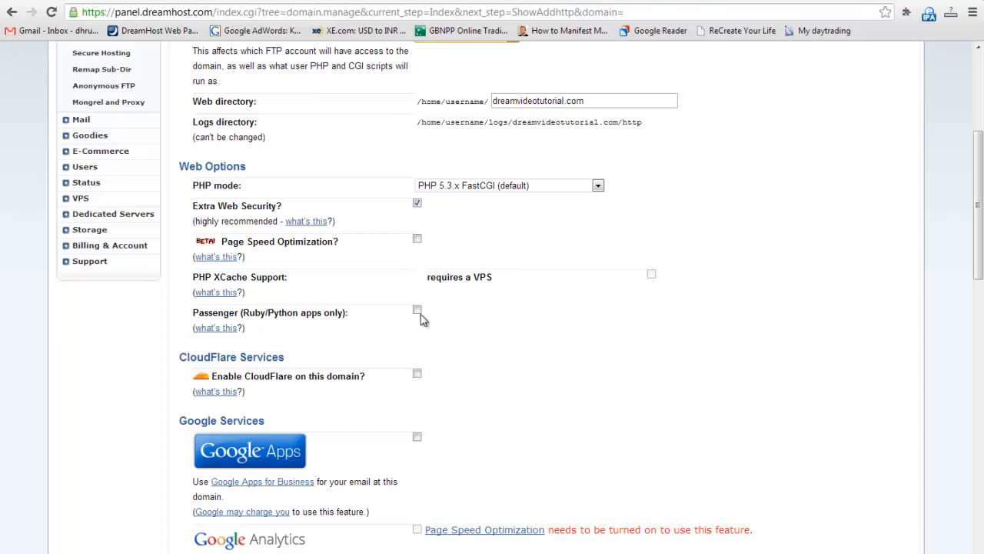
mouse_move(441, 325)
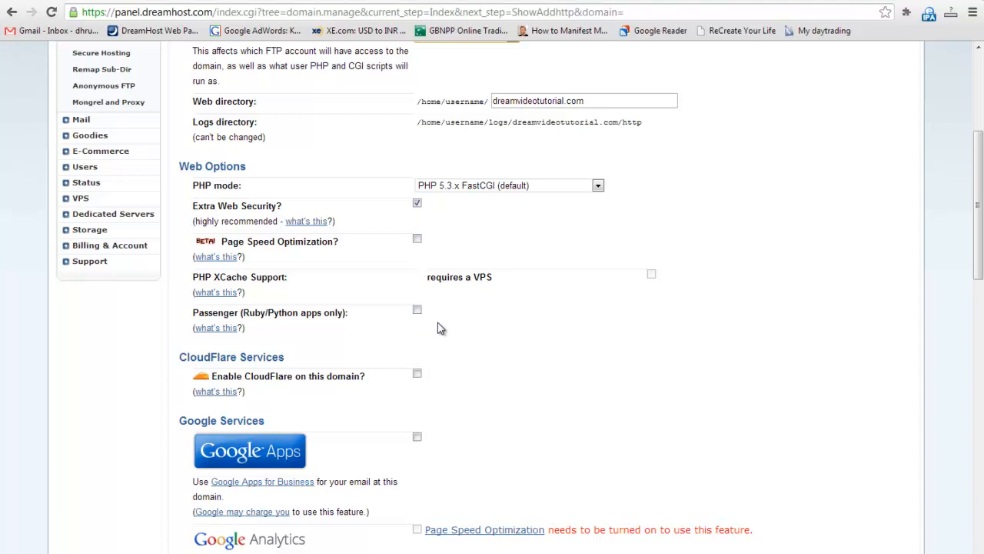
scroll("down", 3)
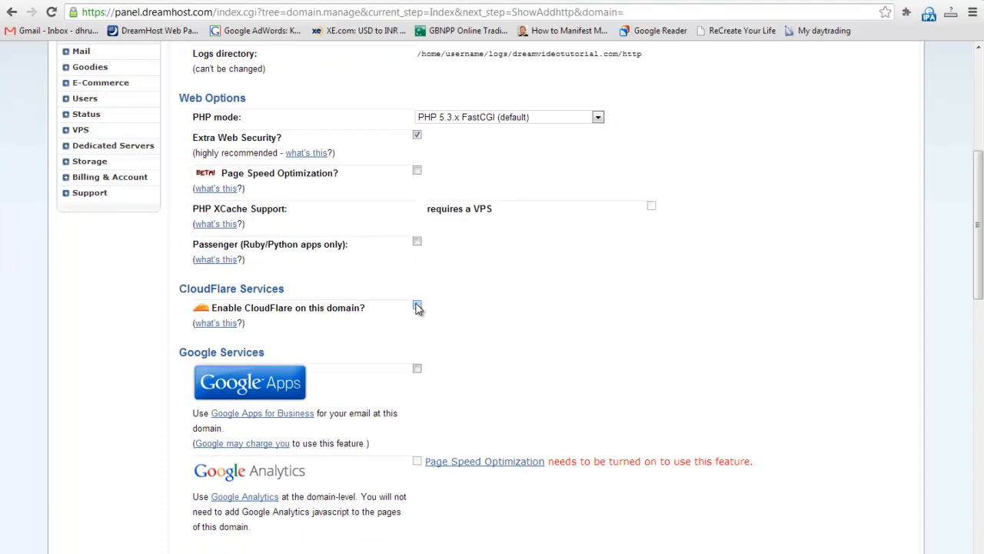
left_click(416, 305)
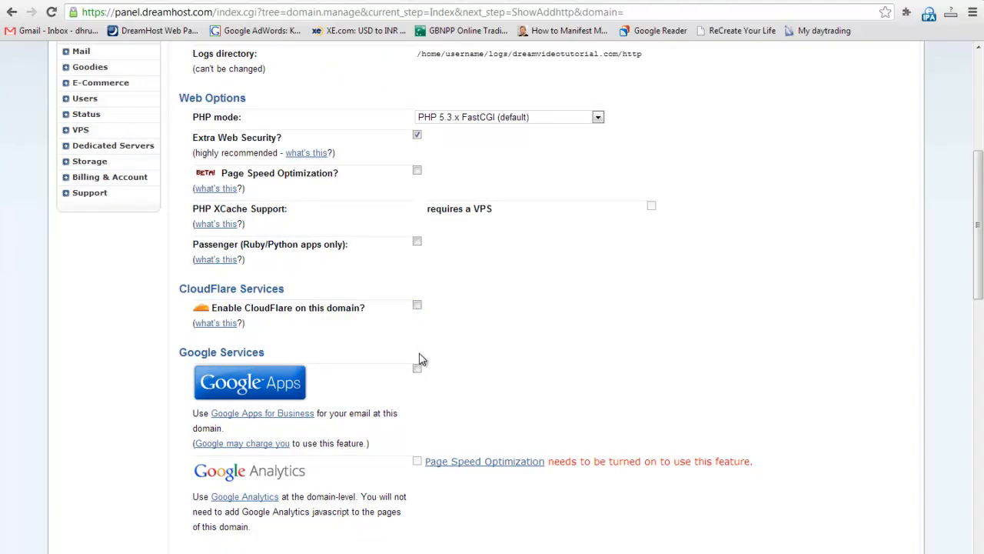
scroll("down", 3)
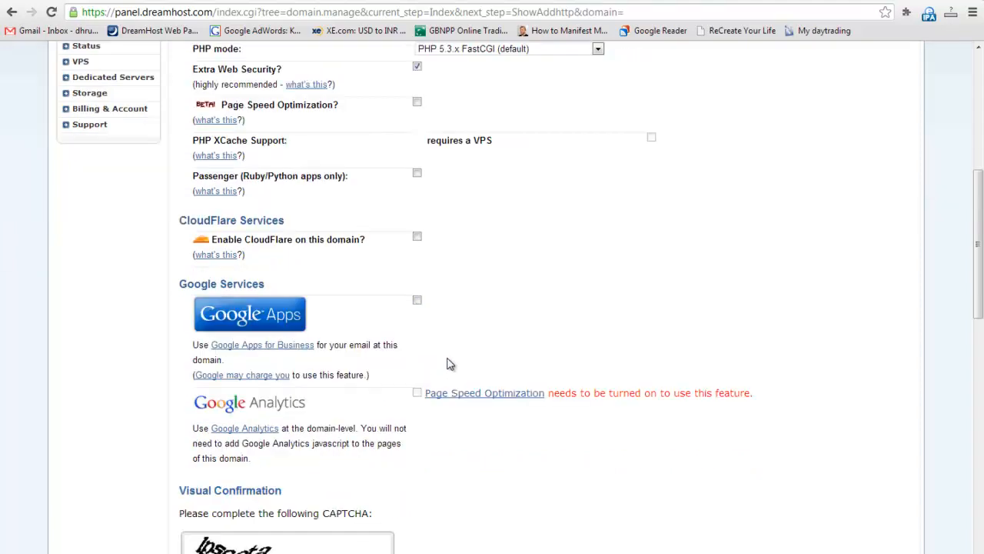
scroll("down", 3)
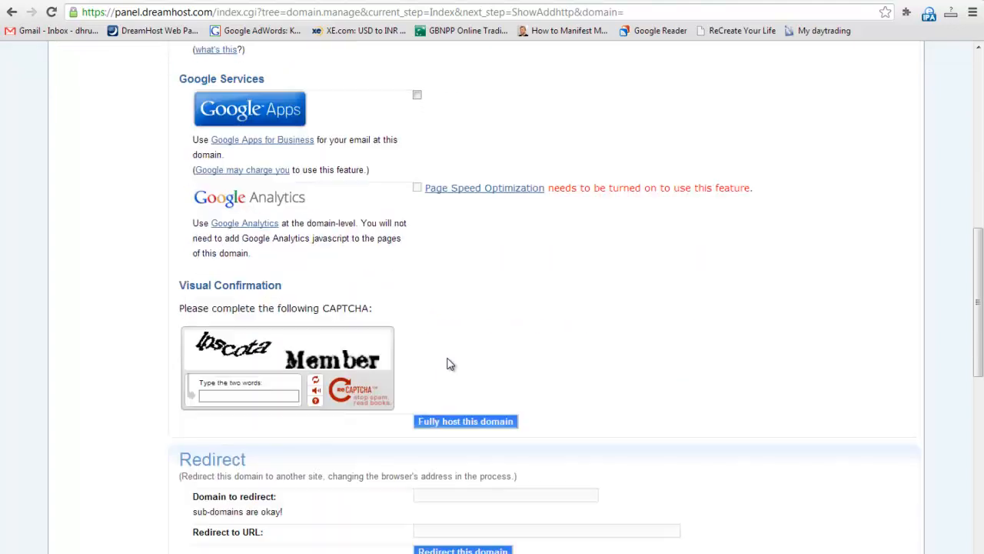
Step: Fill in the reCAPTCHA words and submit dreamvideotutorial.com for full hosting
left_click(247, 395)
type("lpscota Member")
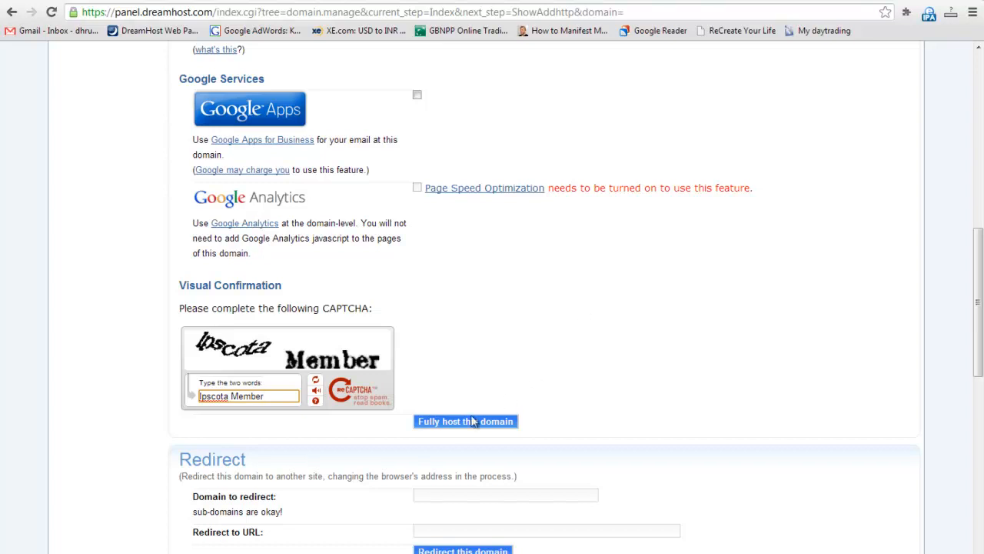
left_click(465, 421)
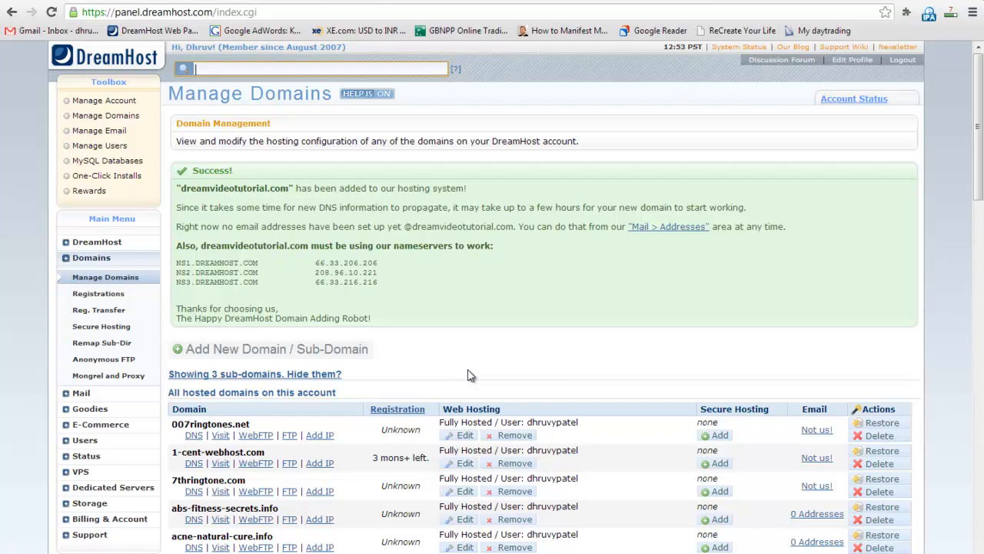
mouse_move(473, 336)
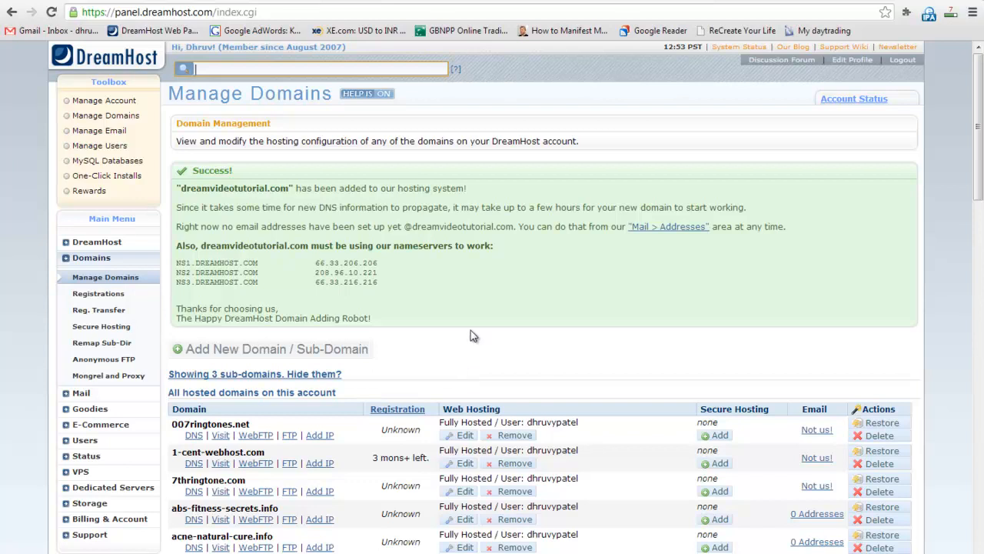